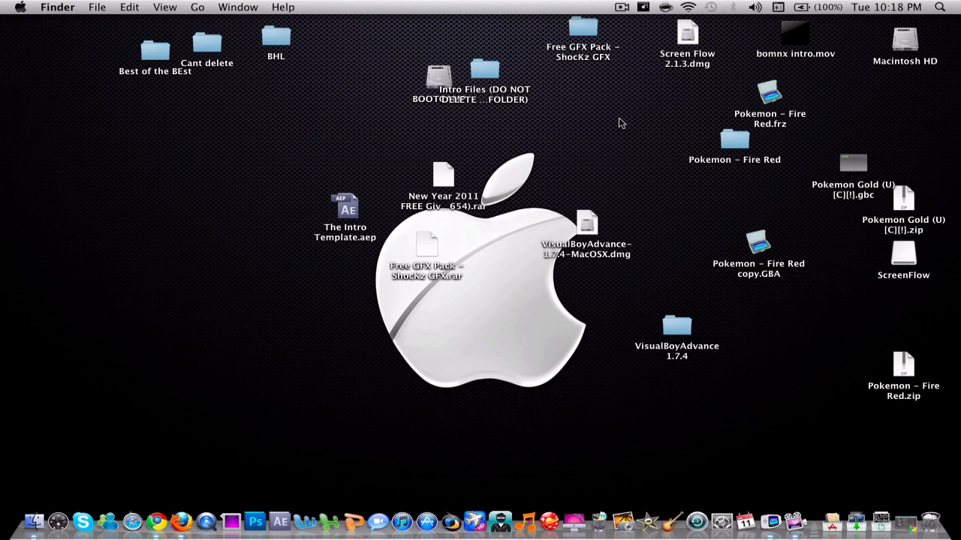
{"action": "mouse_move", "coordinate": [611, 269]}
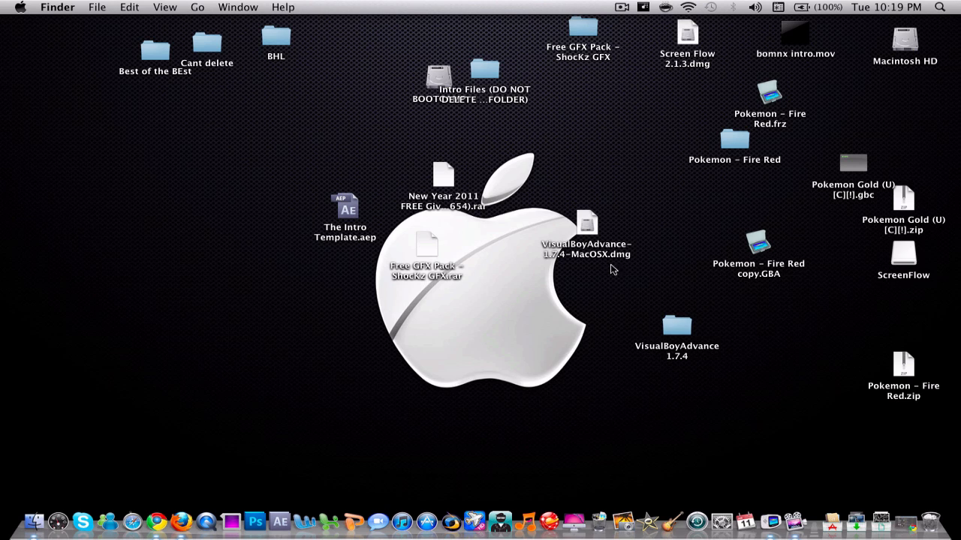
{"action": "mouse_move", "coordinate": [712, 308]}
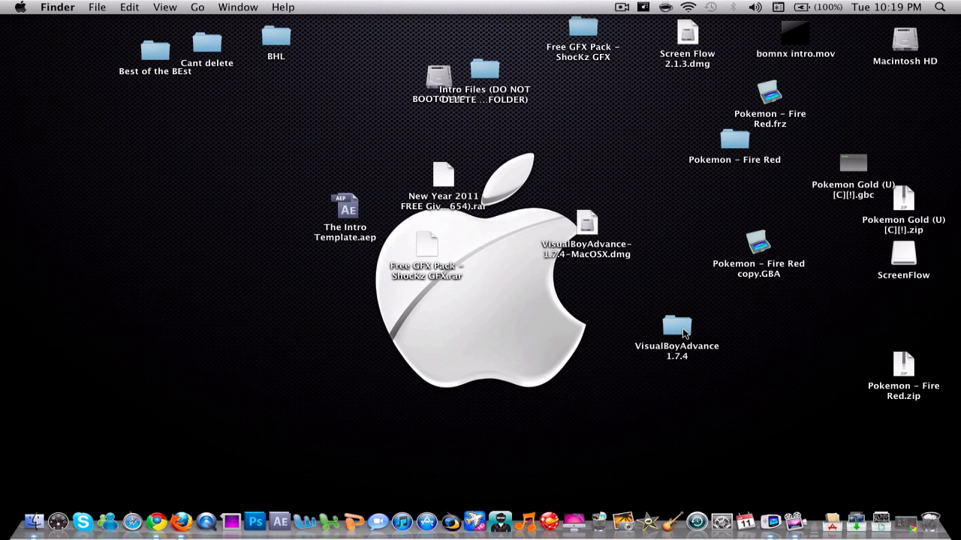
Open the VisualBoyAdvance 1.7.4 folder and launch the VisualBoyAdvance emulator from it.
{"action": "double_click", "coordinate": [676, 331]}
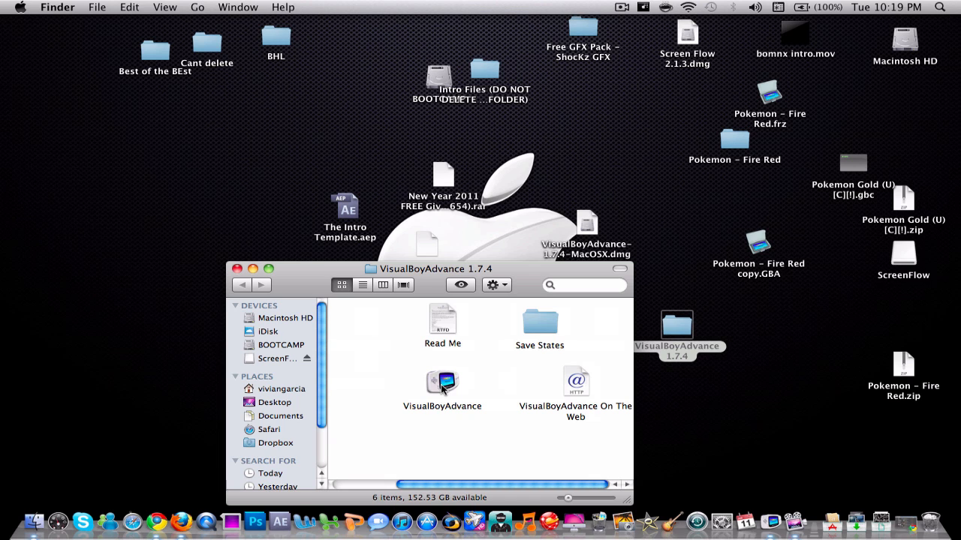
{"action": "left_click", "coordinate": [237, 268]}
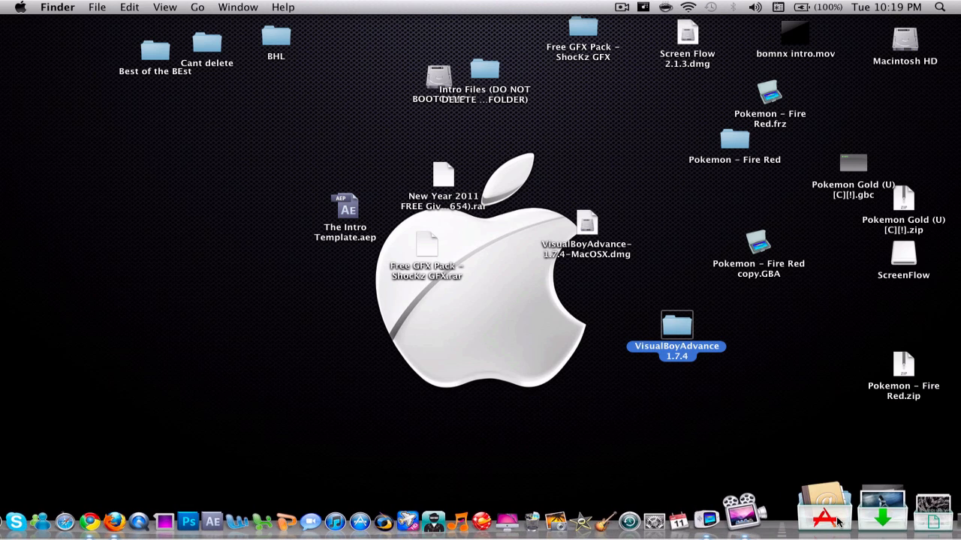
Click on the desktop so the running VisualBoyAdvance becomes the active application.
{"action": "left_click", "coordinate": [825, 514]}
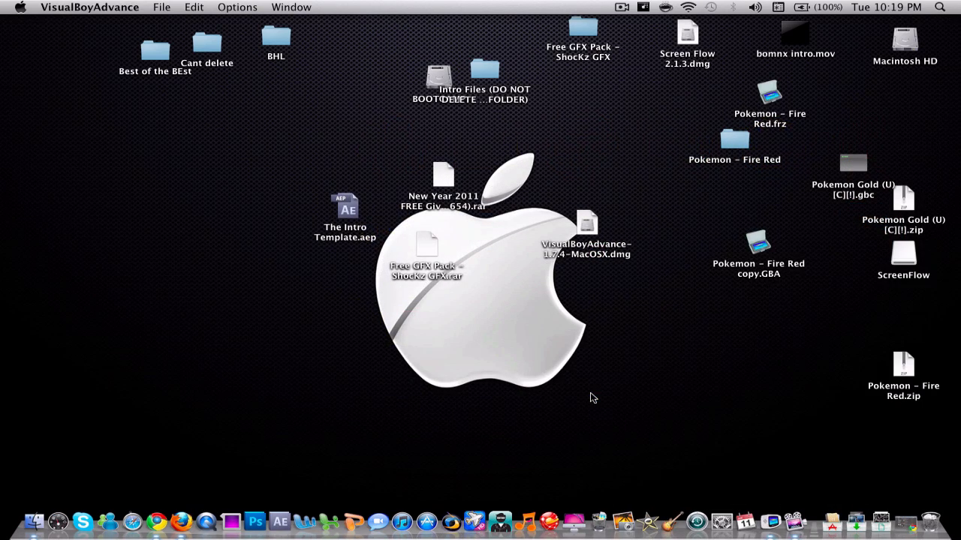
{"action": "mouse_move", "coordinate": [168, 4]}
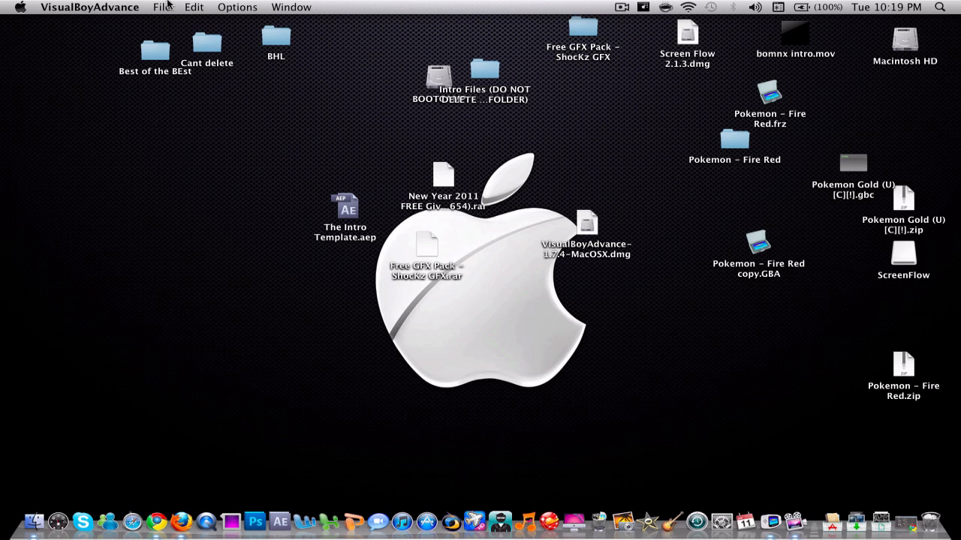
Open the ROM 'Pokemon - Fire Red.GBA' from the Save States folder.
{"action": "left_click", "coordinate": [160, 6]}
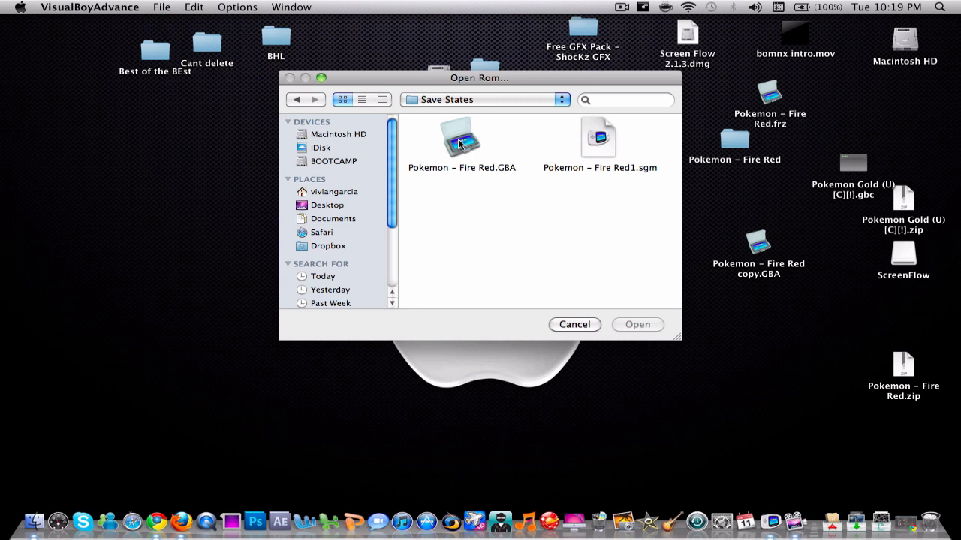
{"action": "left_click", "coordinate": [575, 324]}
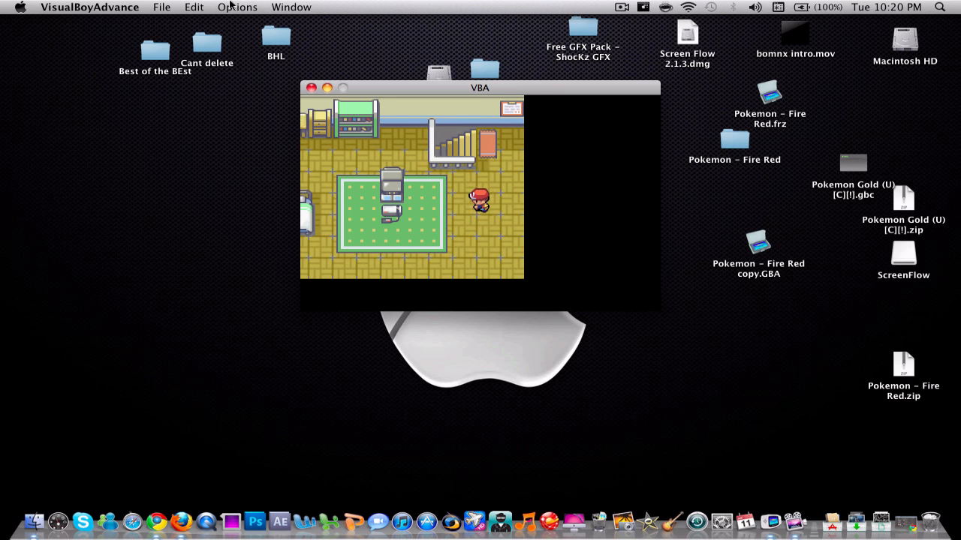
Show the VisualBoyAdvance 1.7.4 folder stack with Battery Saves, Save States and Screenshots.
{"action": "left_click", "coordinate": [237, 7]}
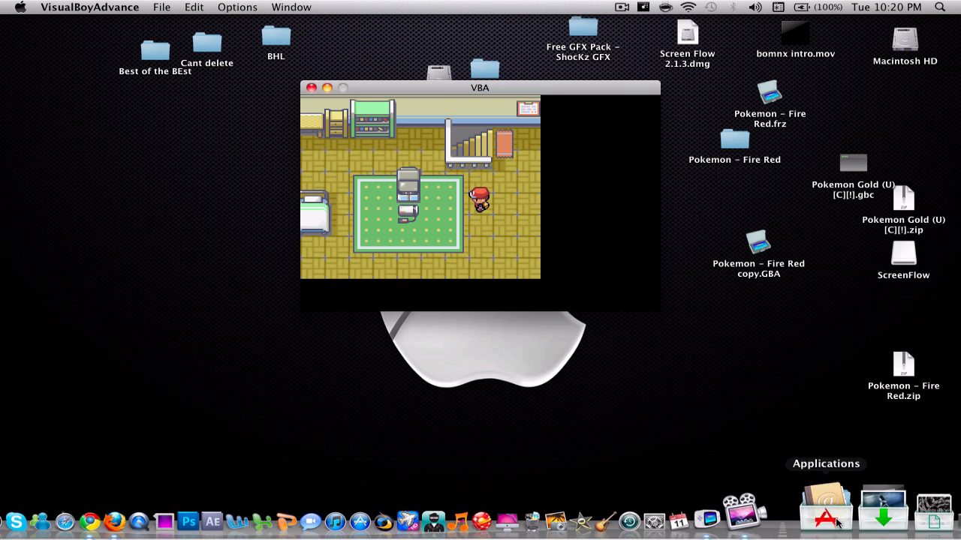
{"action": "left_click", "coordinate": [825, 510]}
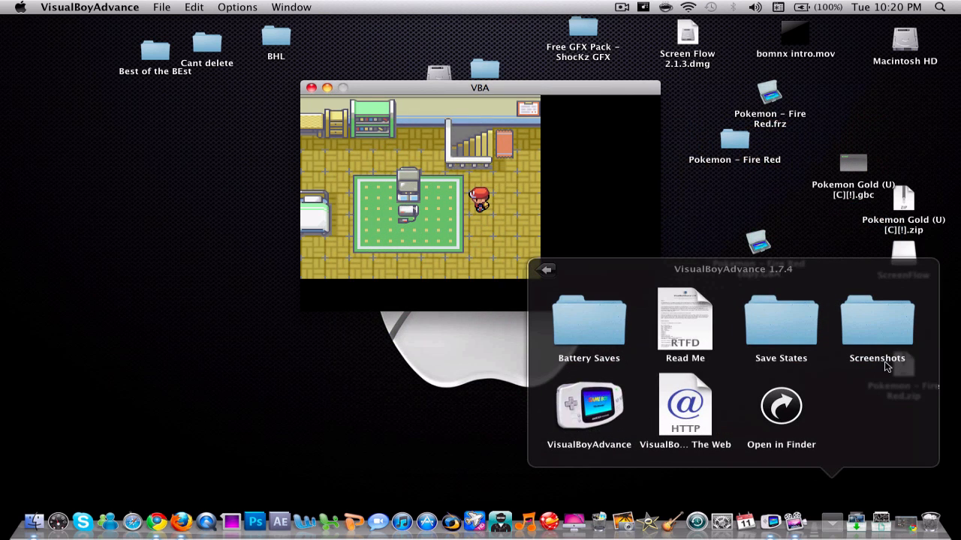
Dismiss the folder stack and return to VisualBoyAdvance's File menu.
{"action": "left_click", "coordinate": [781, 327]}
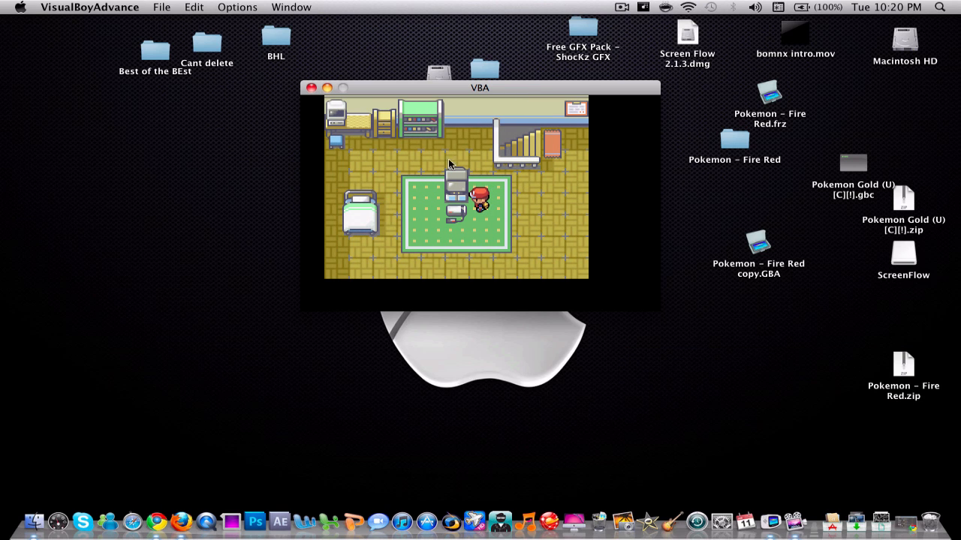
{"action": "left_click", "coordinate": [160, 6]}
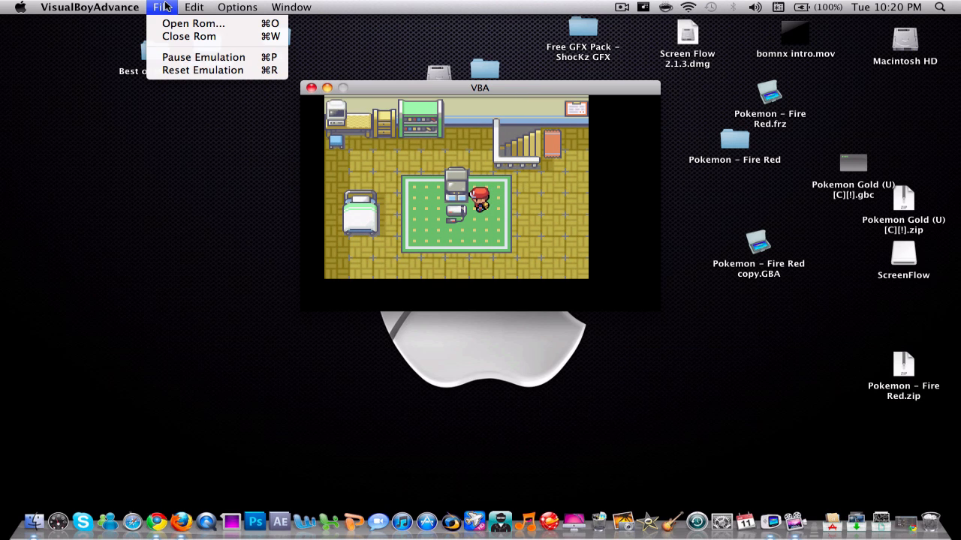